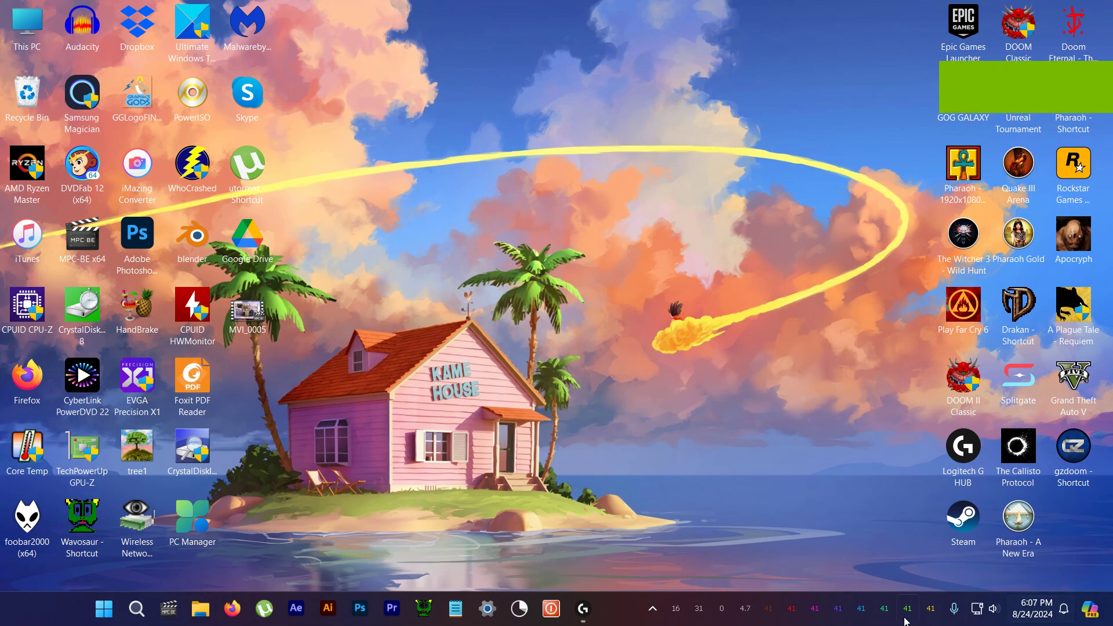
# Preview the Copilot pane, then turn off Copilot in Windows in taskbar settings
pyautogui.click(1094, 608)
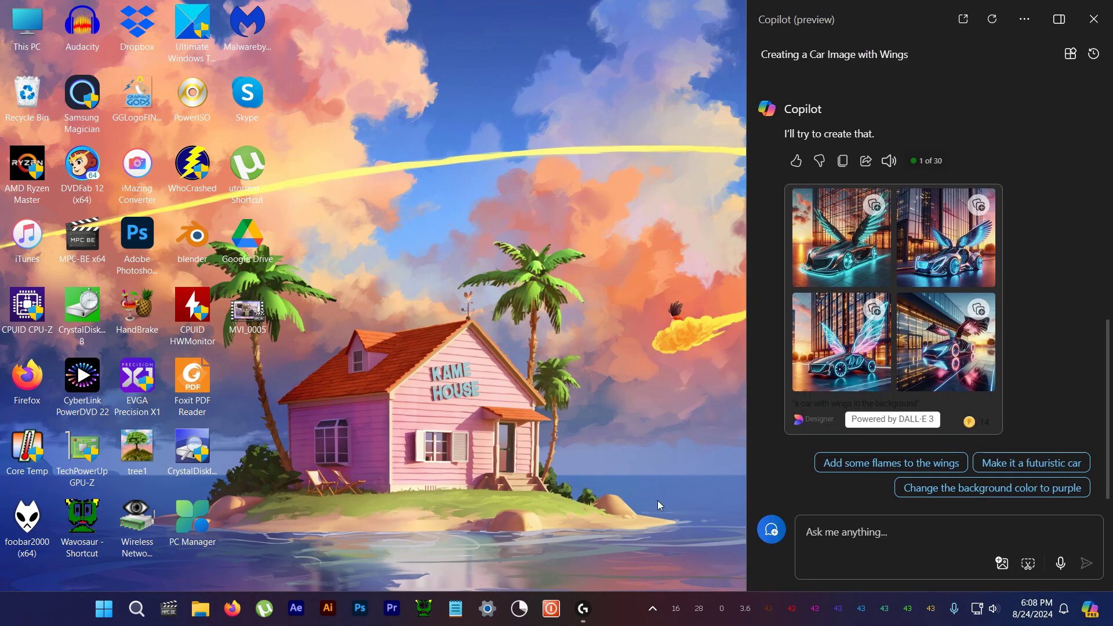
pyautogui.moveTo(566, 538)
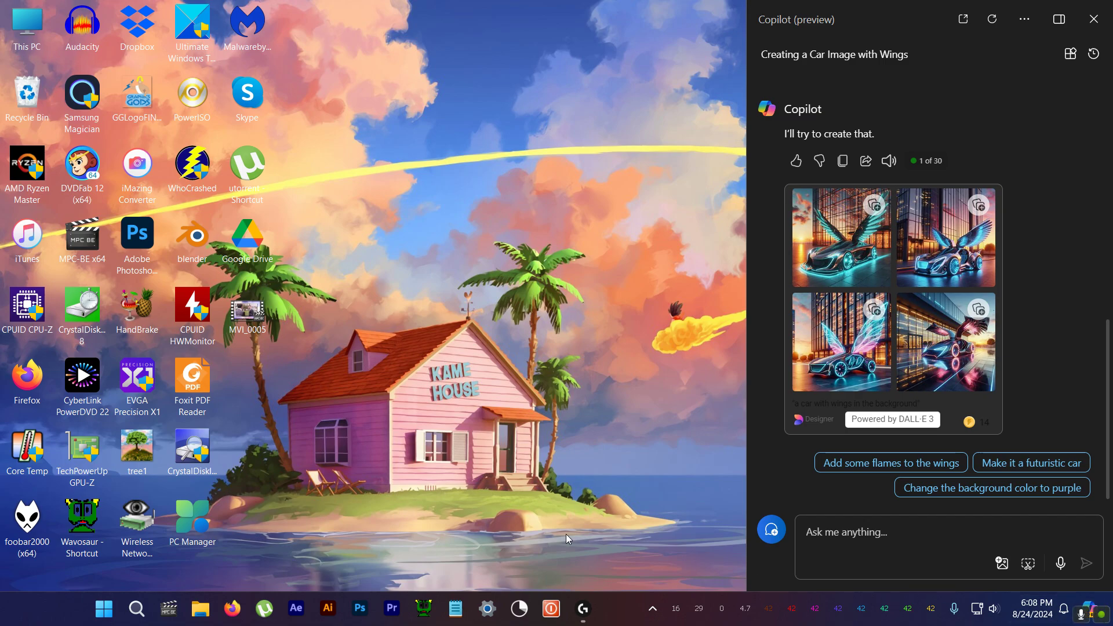
pyautogui.moveTo(612, 483)
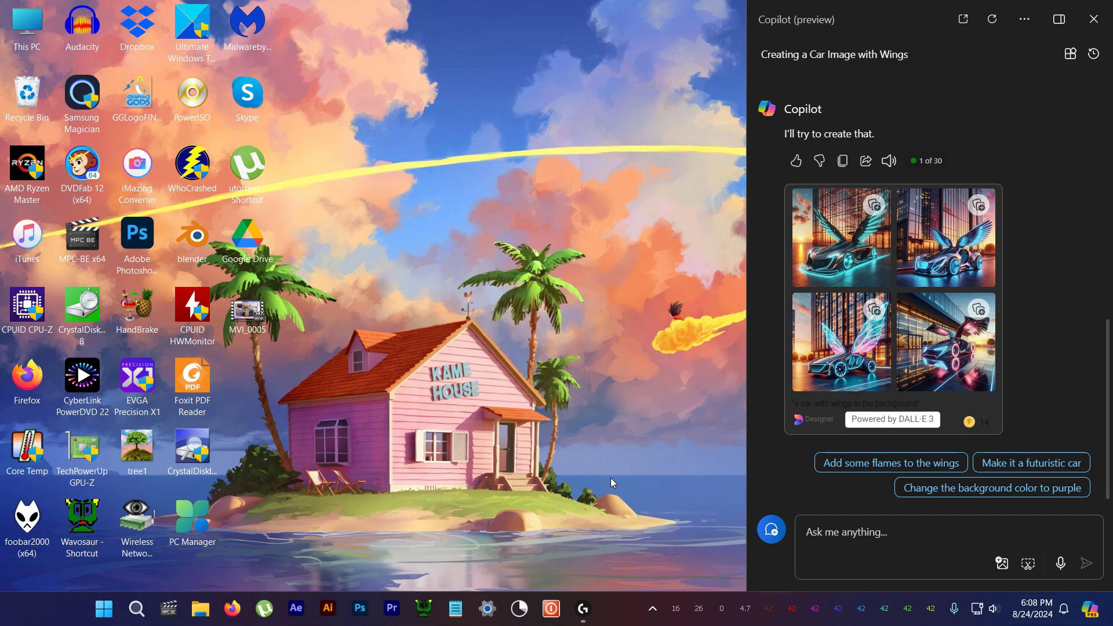
pyautogui.click(1091, 19)
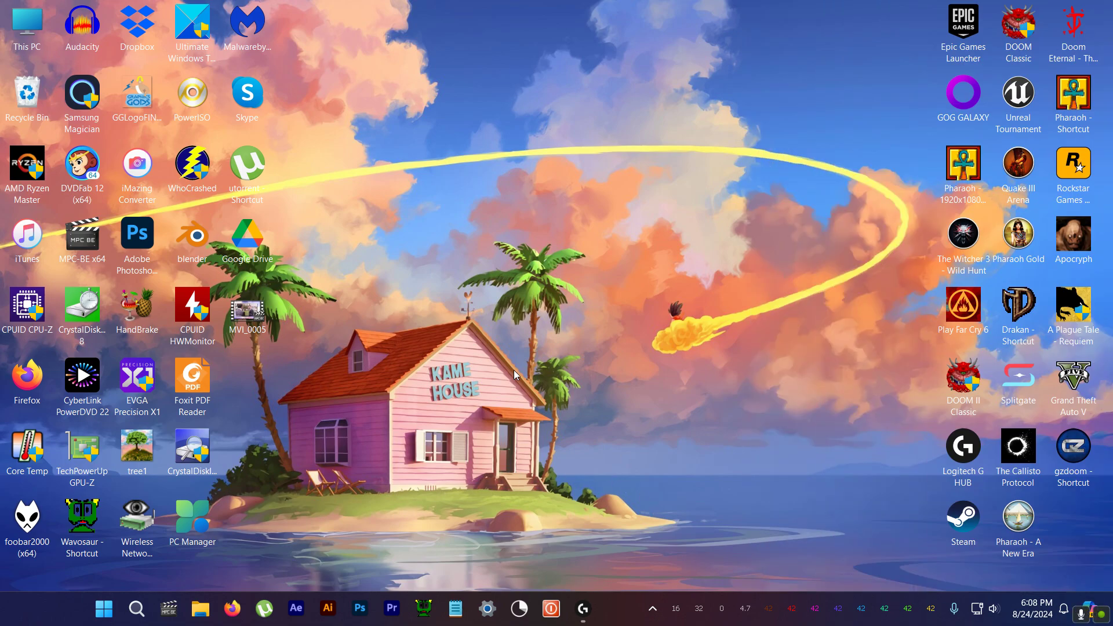
pyautogui.moveTo(620, 614)
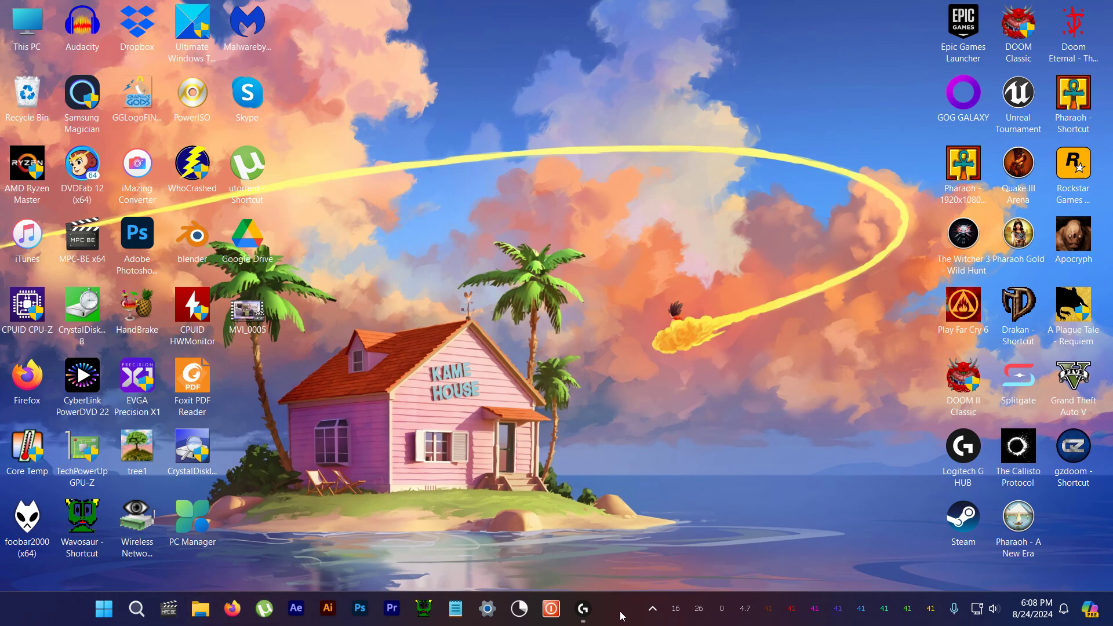
pyautogui.rightClick(621, 614)
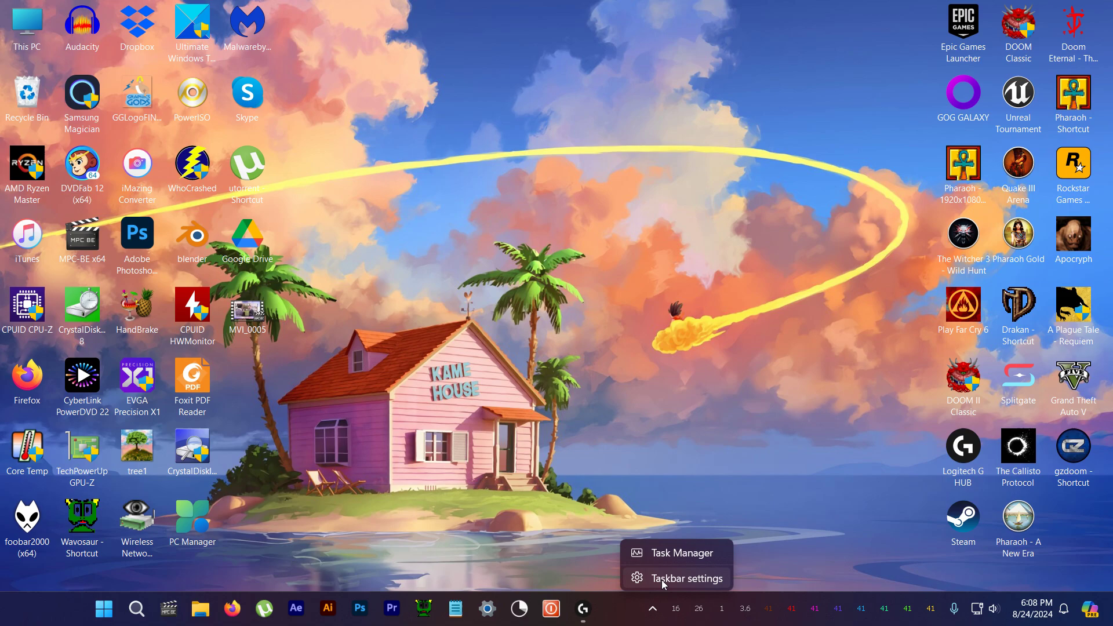
pyautogui.click(685, 578)
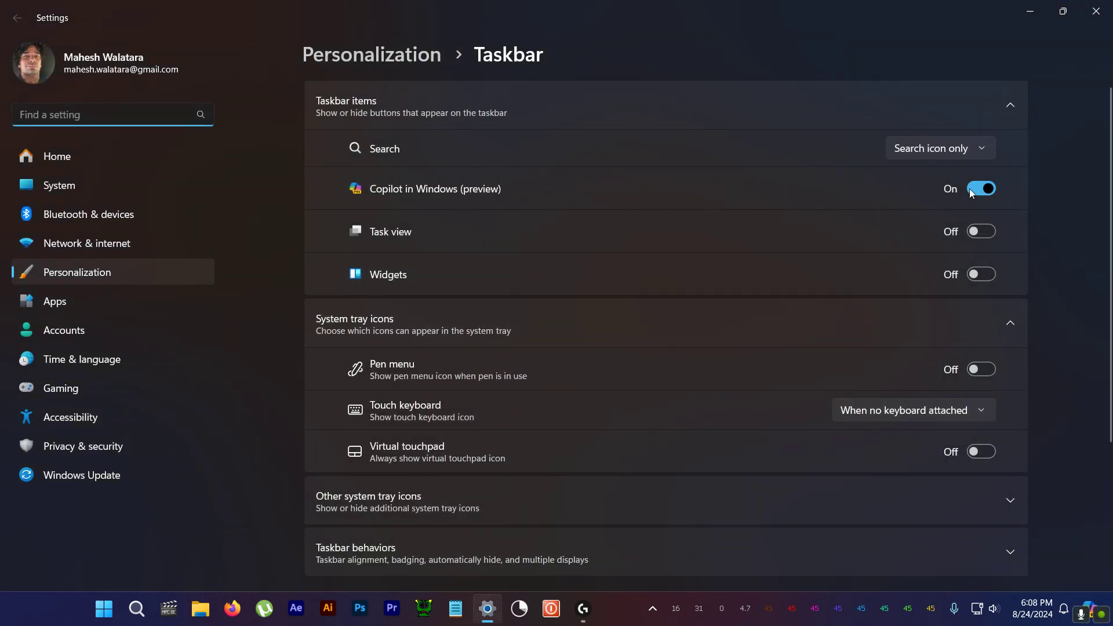
pyautogui.click(980, 188)
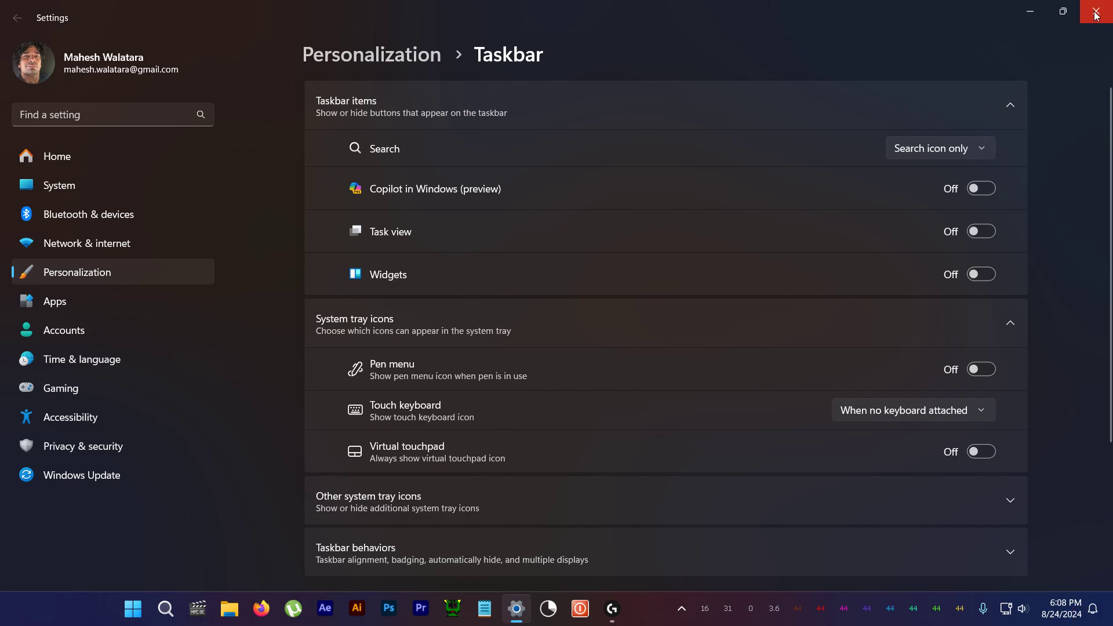
pyautogui.click(1095, 12)
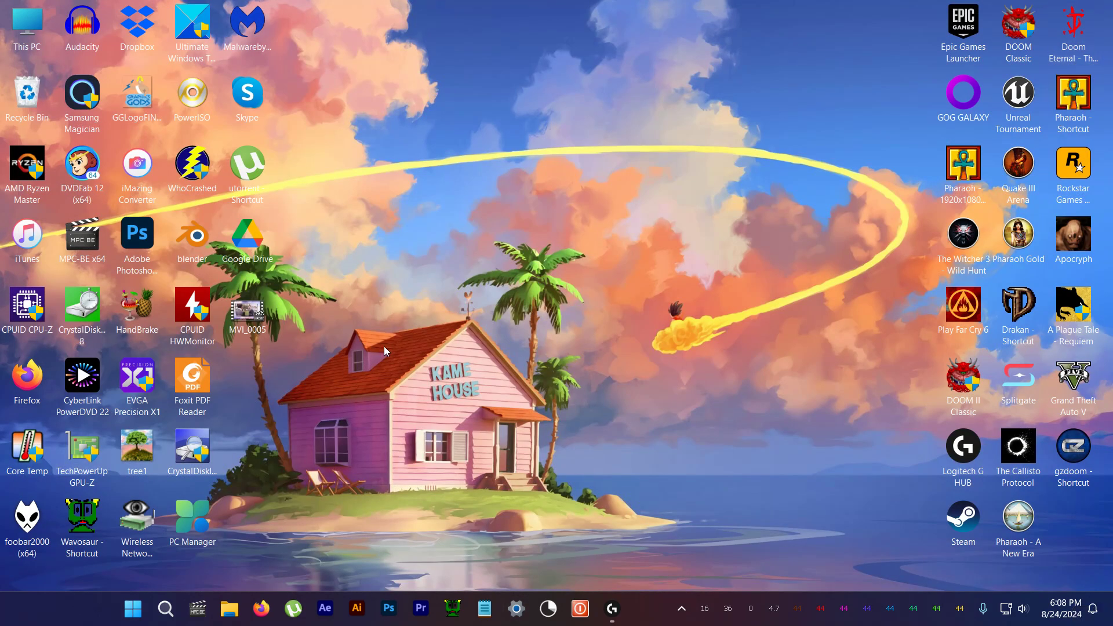
pyautogui.moveTo(270, 552)
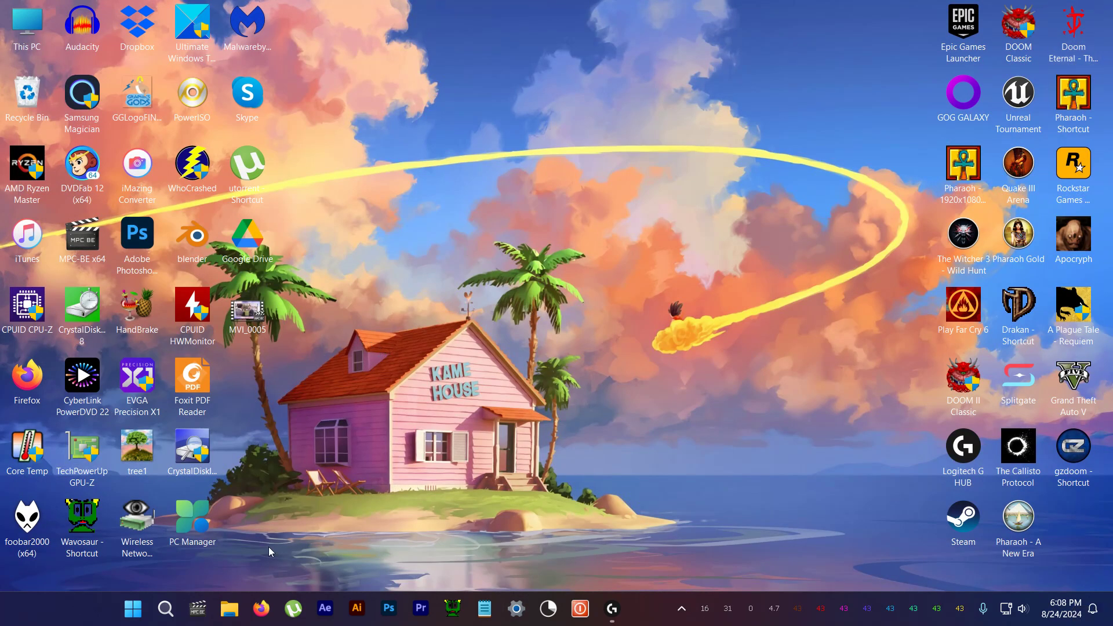
# Search Windows for 'group' to surface Edit group policy as best match
pyautogui.click(164, 608)
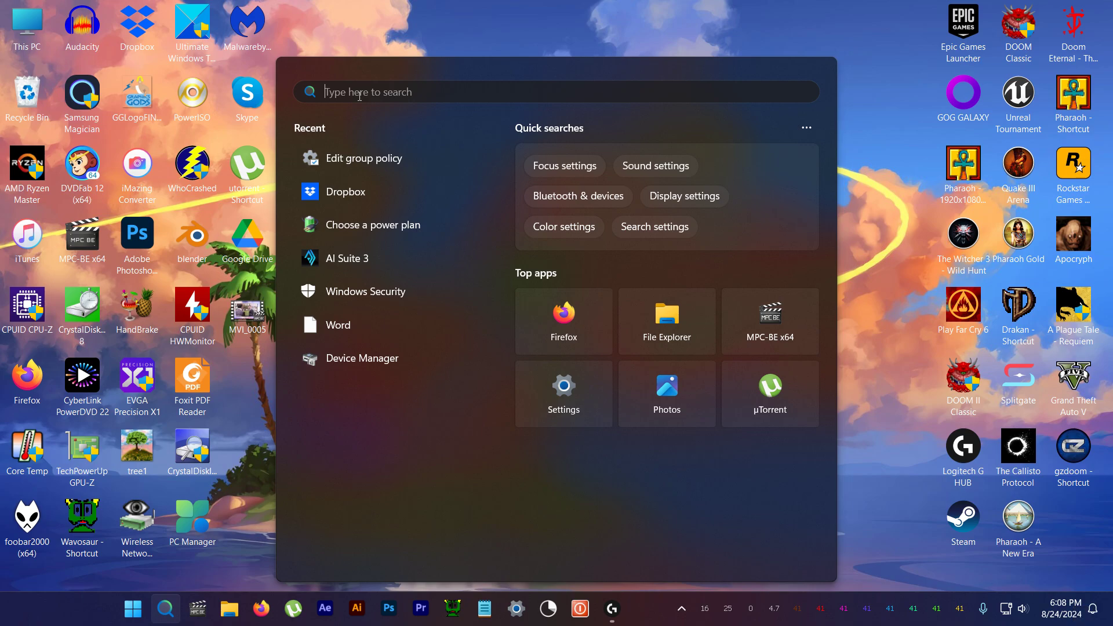
pyautogui.write('Game Bar')
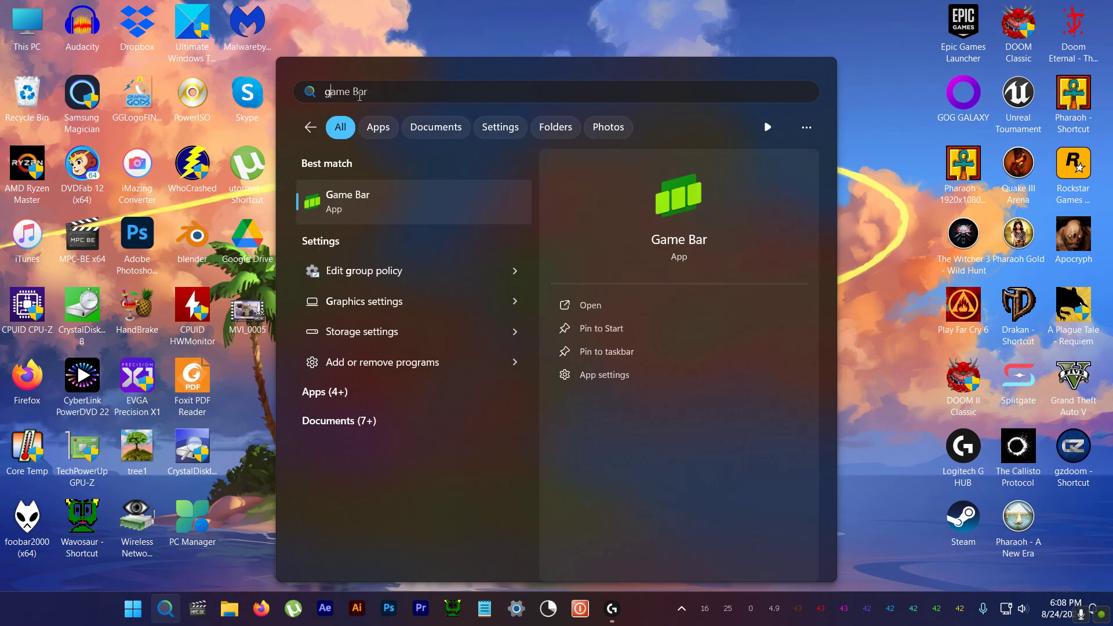
pyautogui.write('grou')
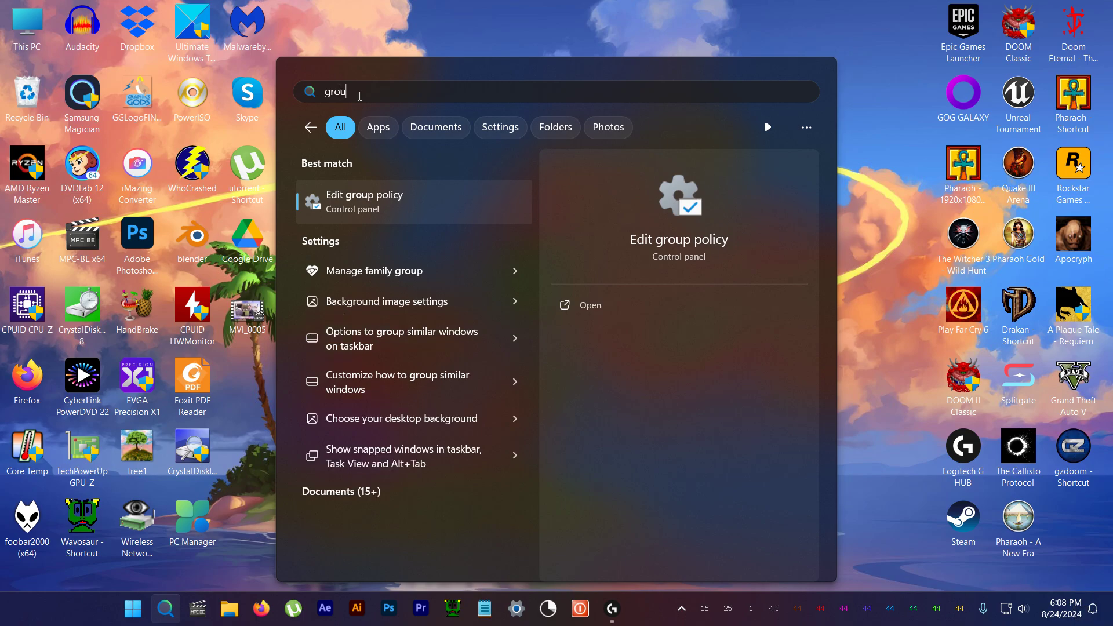
pyautogui.write('p')
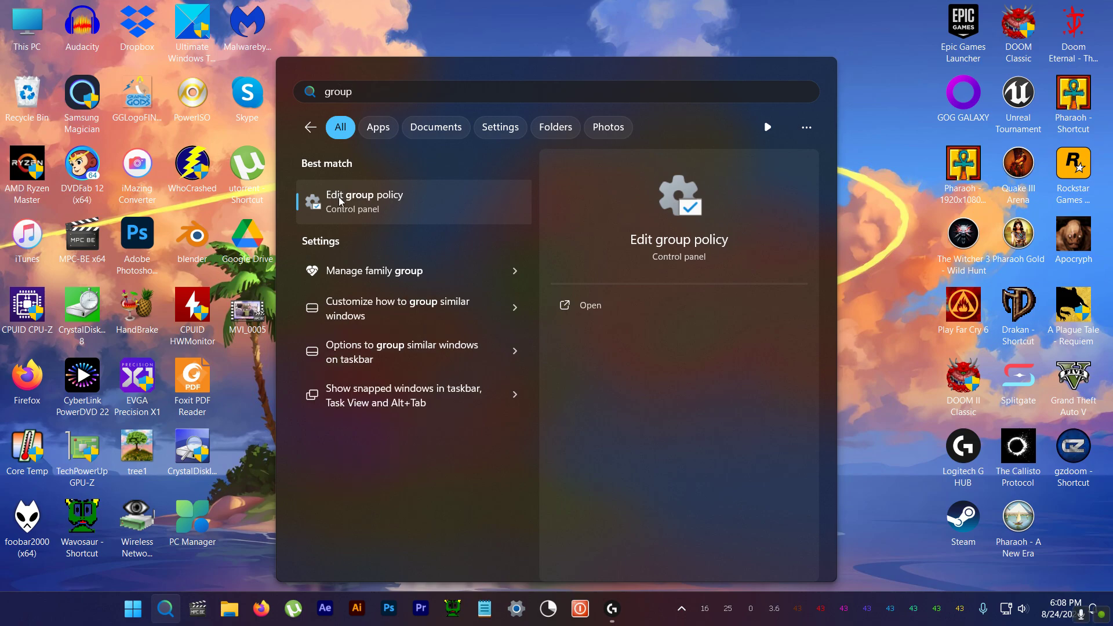
pyautogui.moveTo(360, 206)
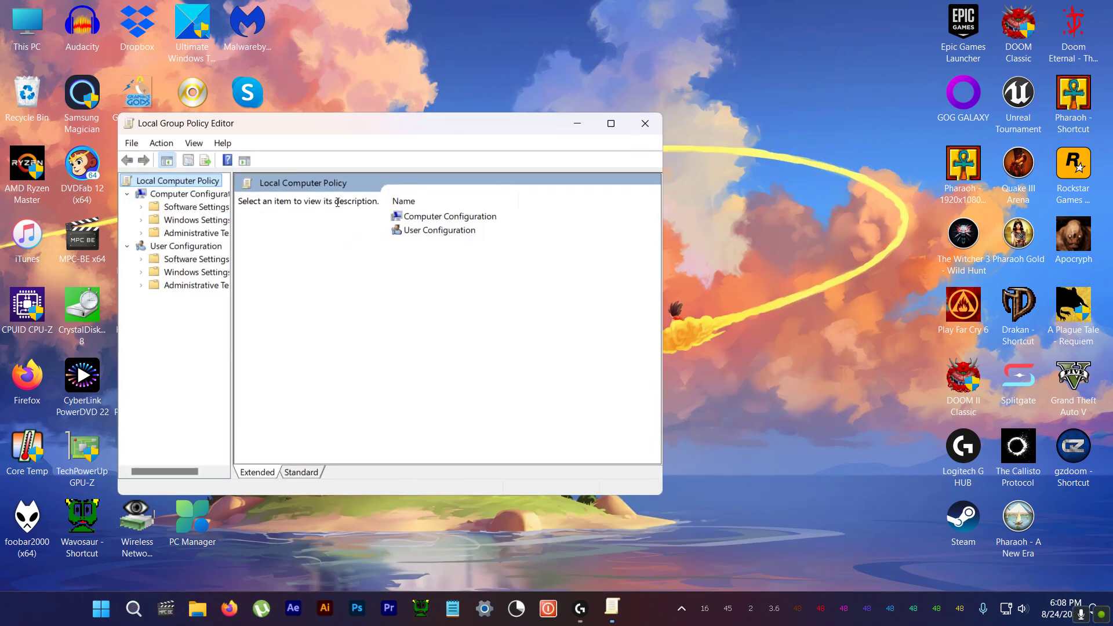
# Maximize the editor, widen the tree, expand Administrative Templates, and scroll to Windows Copilot
pyautogui.click(609, 123)
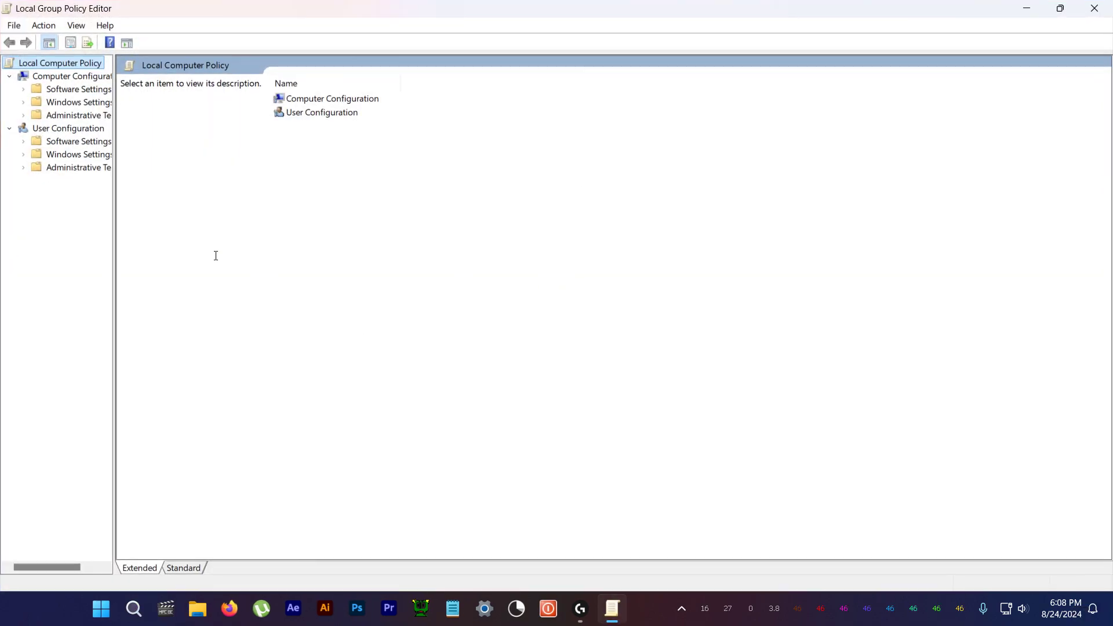
pyautogui.moveTo(116, 220); pyautogui.dragTo(291, 220)
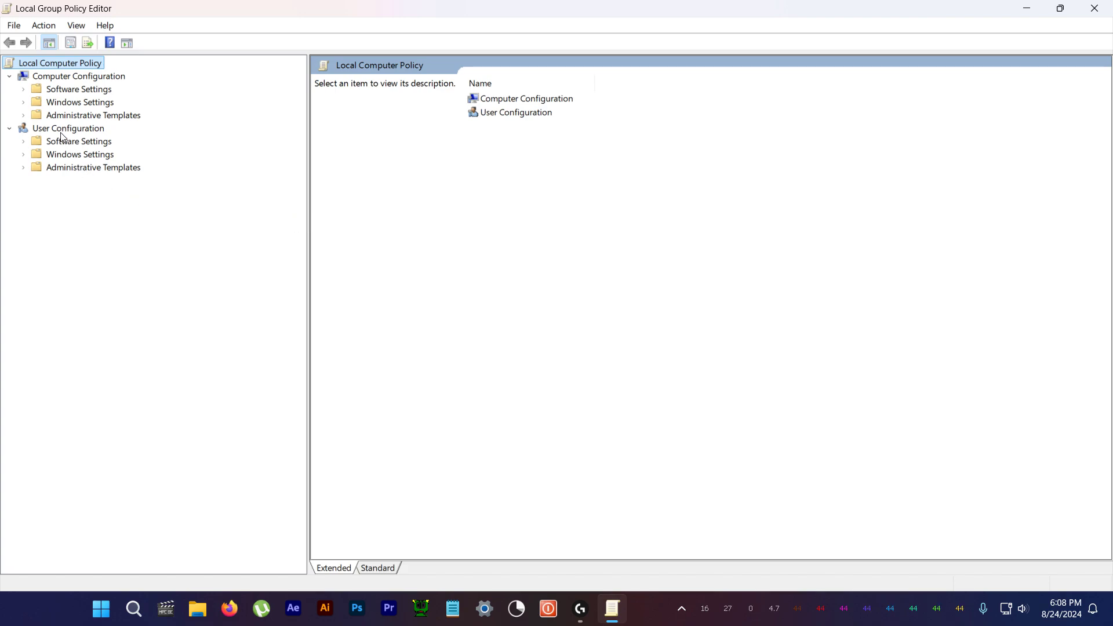
pyautogui.moveTo(69, 170)
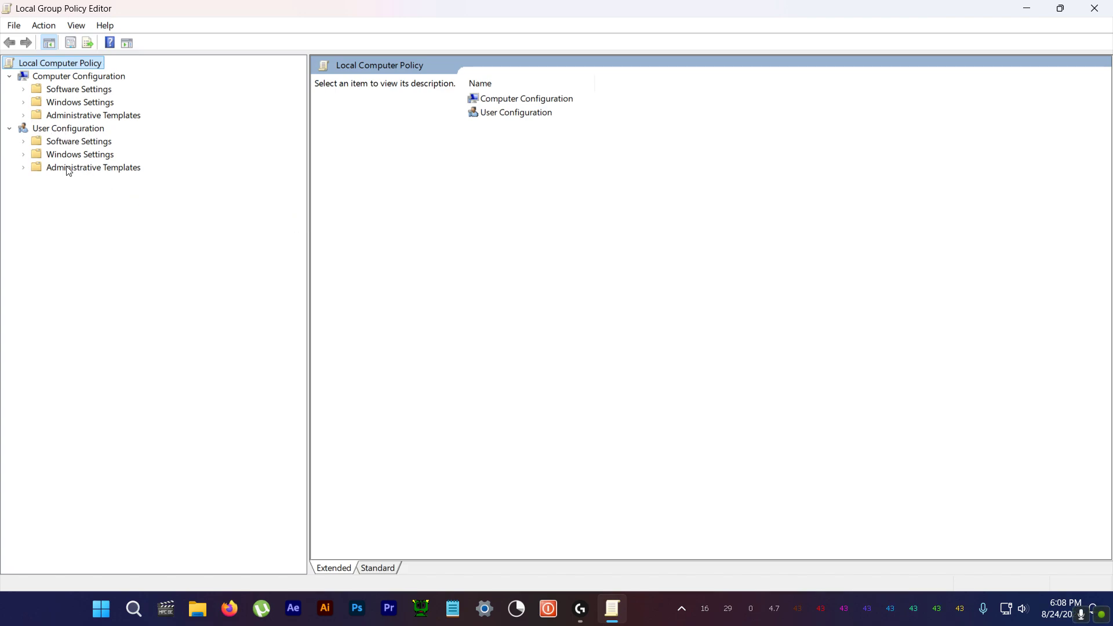
pyautogui.moveTo(69, 171)
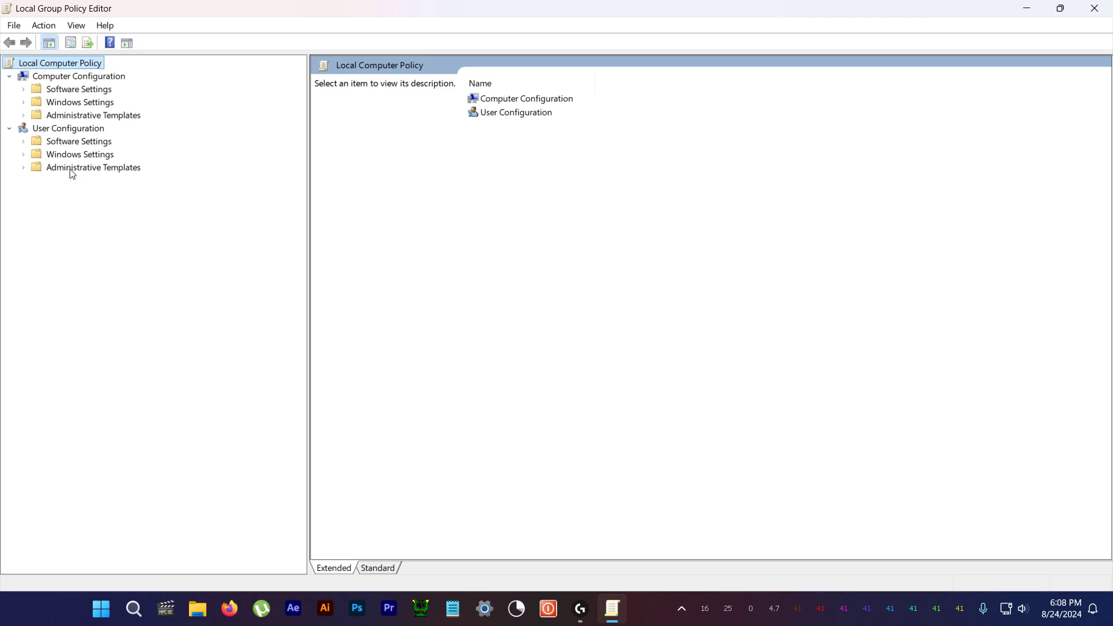
pyautogui.click(93, 167)
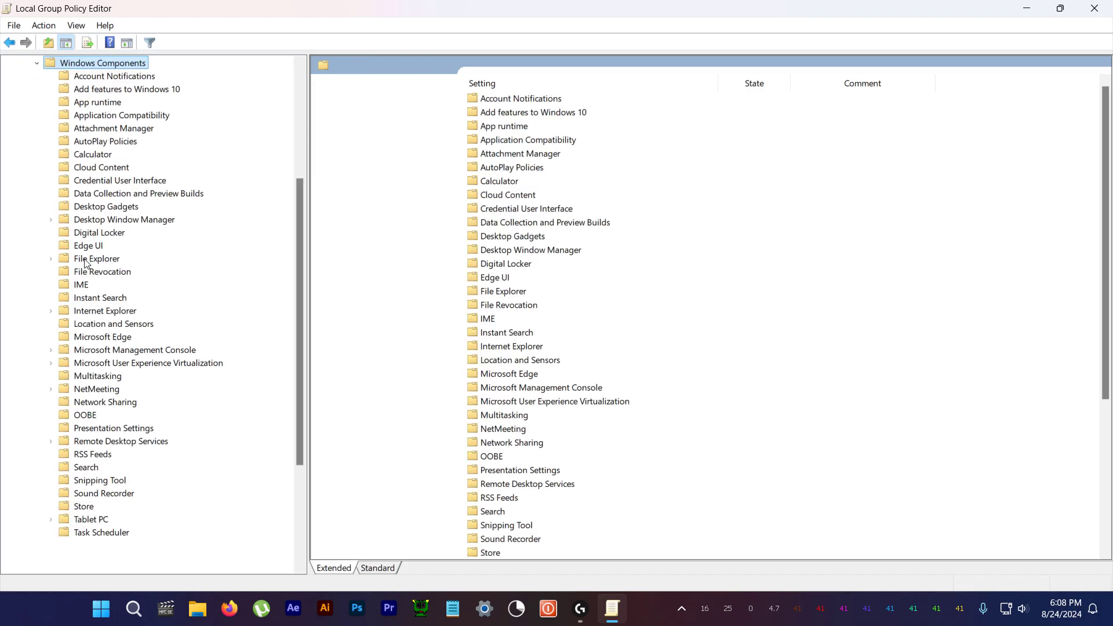
pyautogui.scroll(-3)
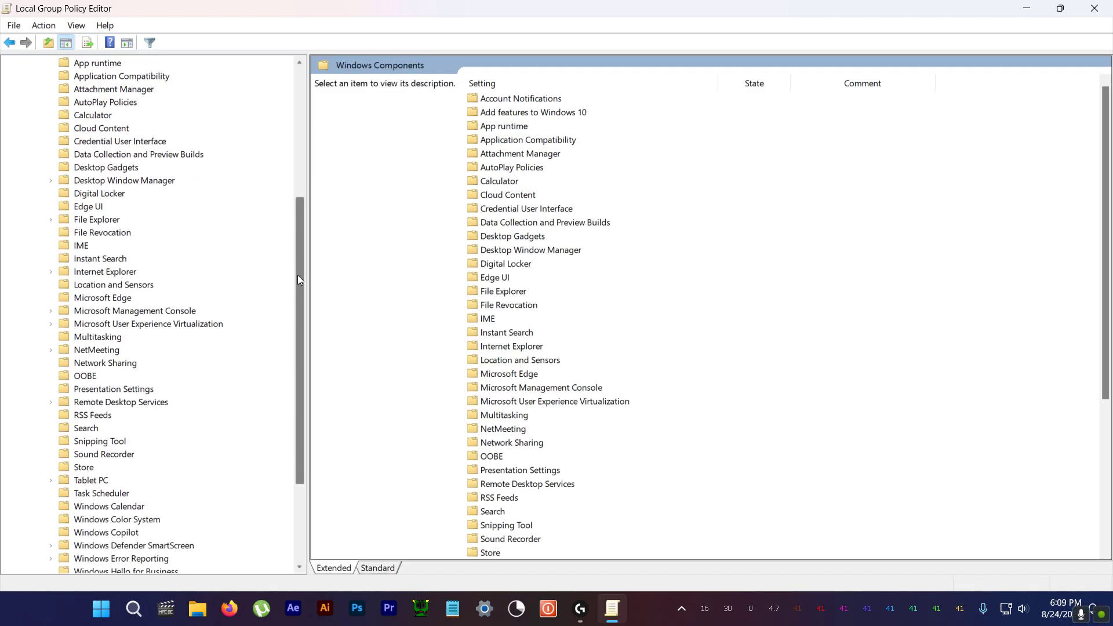
pyautogui.scroll(-3)
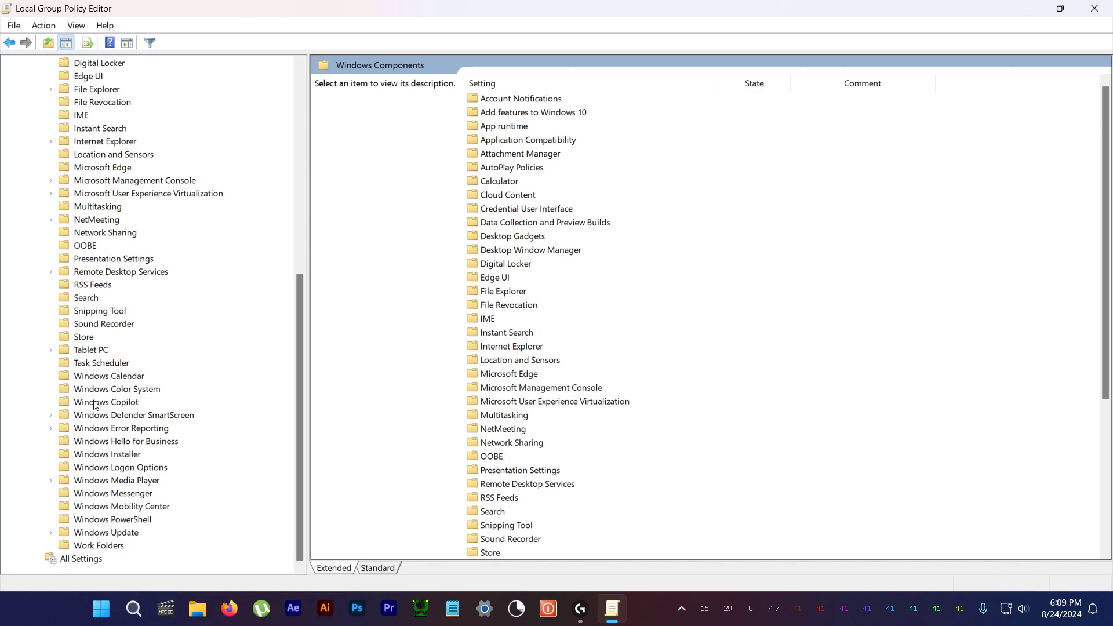
# Open the Turn off Windows Copilot policy from the Windows Copilot folder and choose Enabled
pyautogui.click(106, 402)
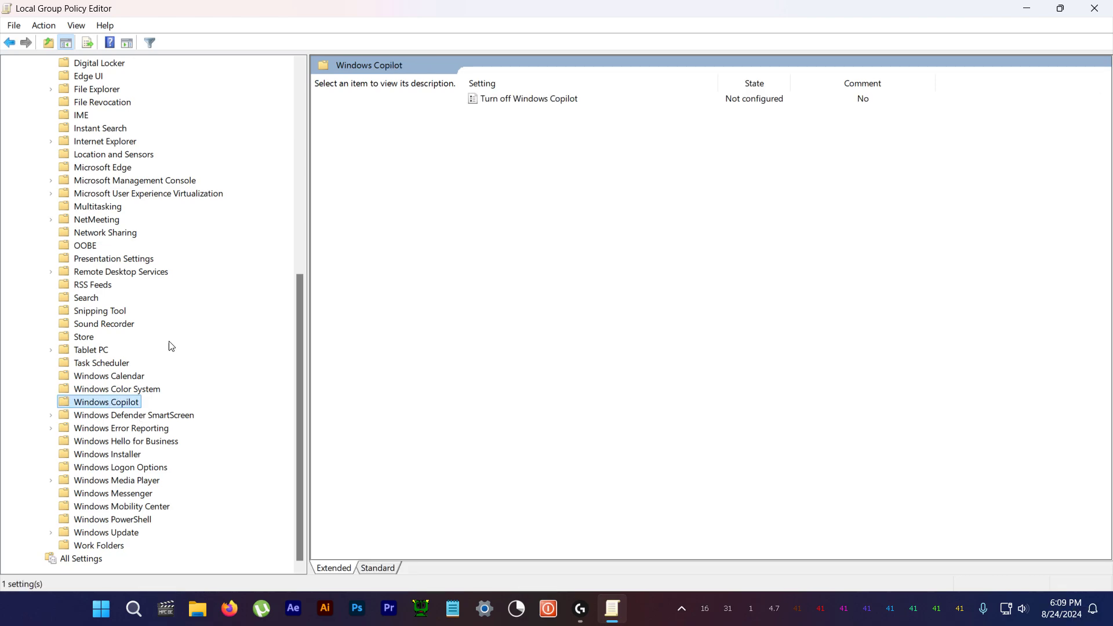
pyautogui.moveTo(502, 107)
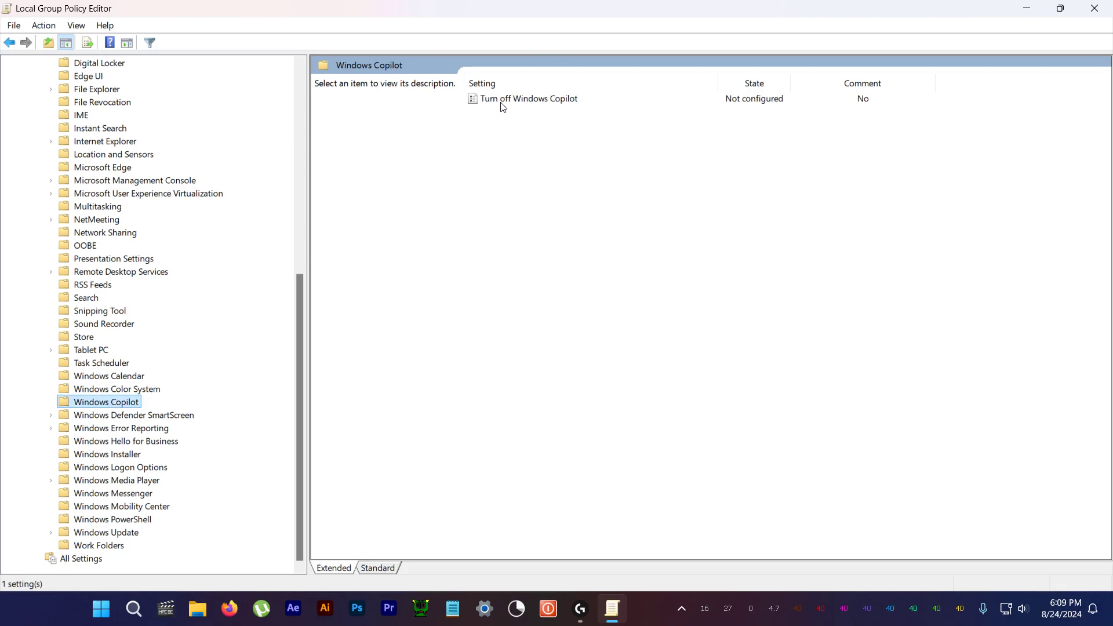
pyautogui.moveTo(516, 105)
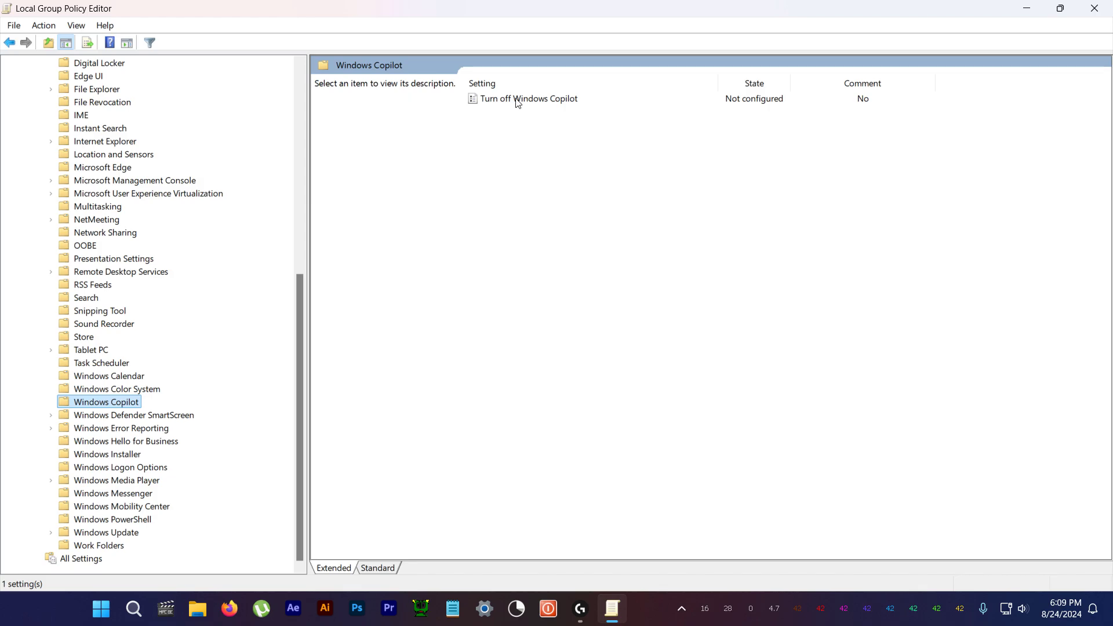
pyautogui.click(528, 99)
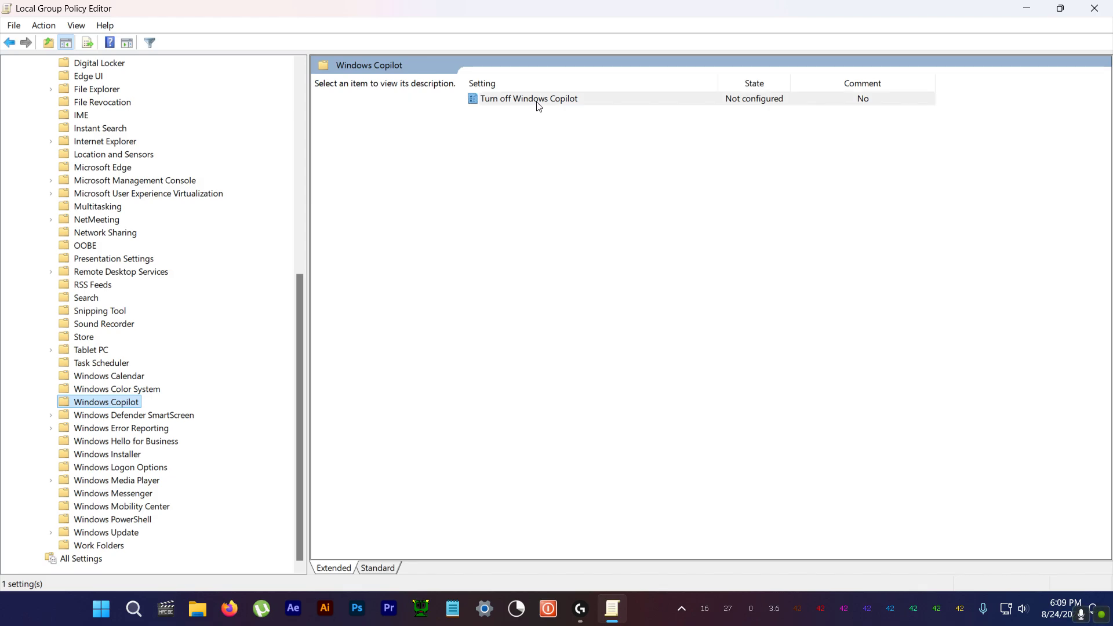
pyautogui.click(529, 98)
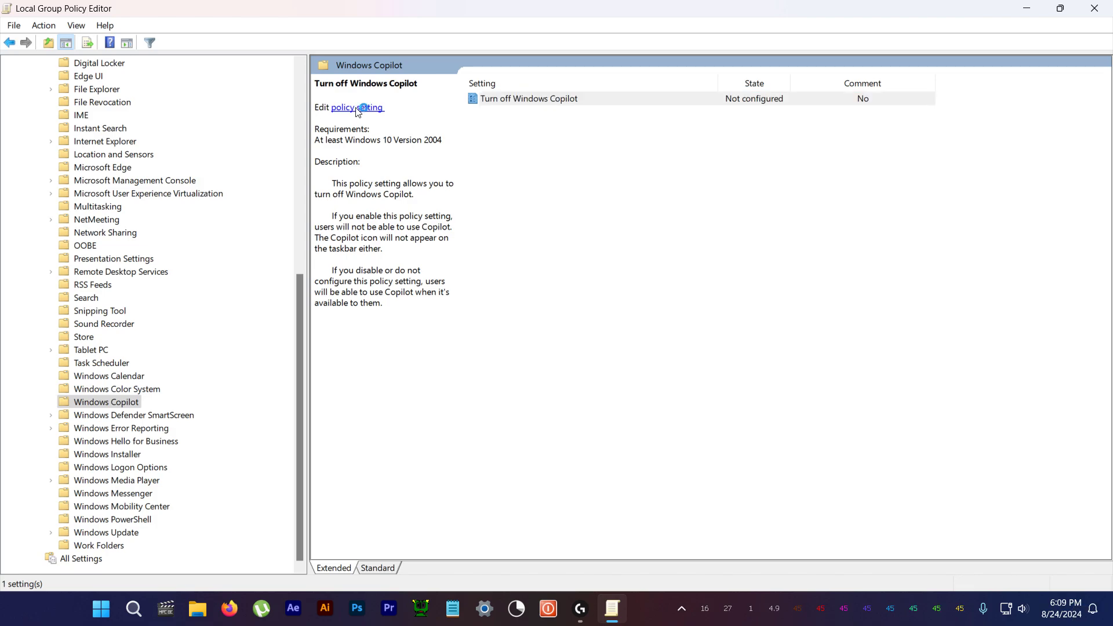
pyautogui.click(358, 107)
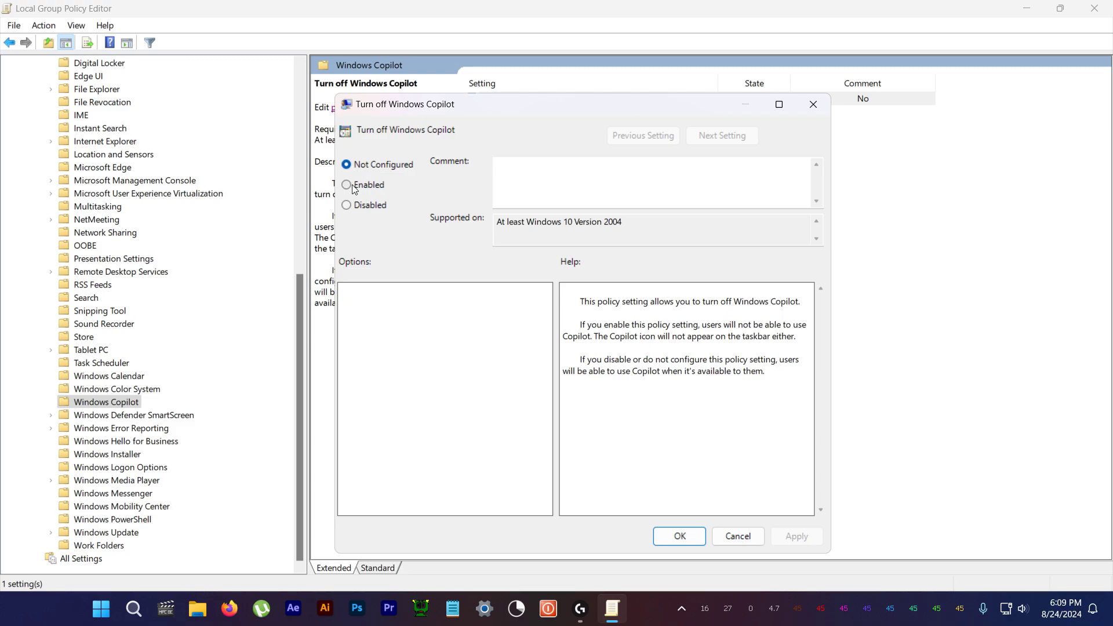
pyautogui.click(347, 184)
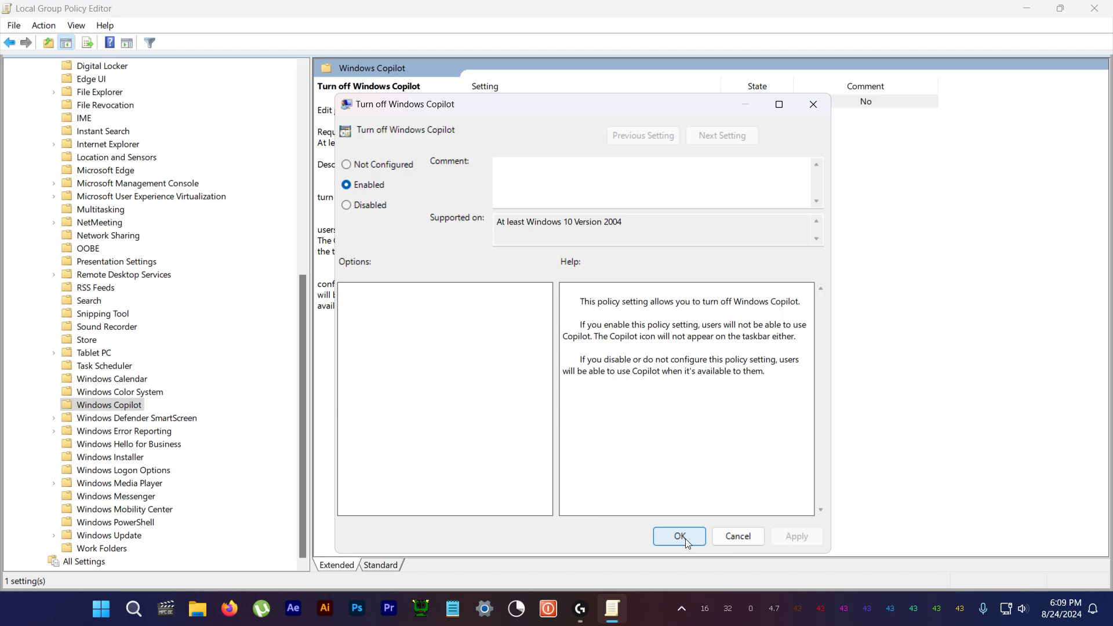
# Confirm the Enabled setting for Turn off Windows Copilot with OK
pyautogui.click(677, 536)
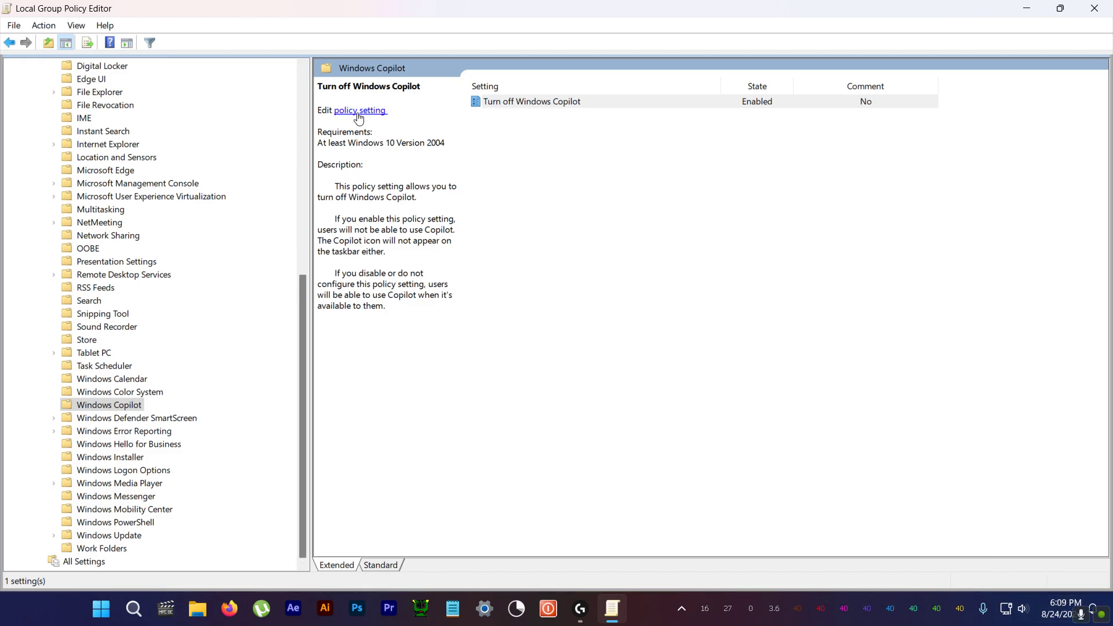
# Reopen Turn off Windows Copilot, set it to Not Configured, and confirm with OK
pyautogui.click(360, 110)
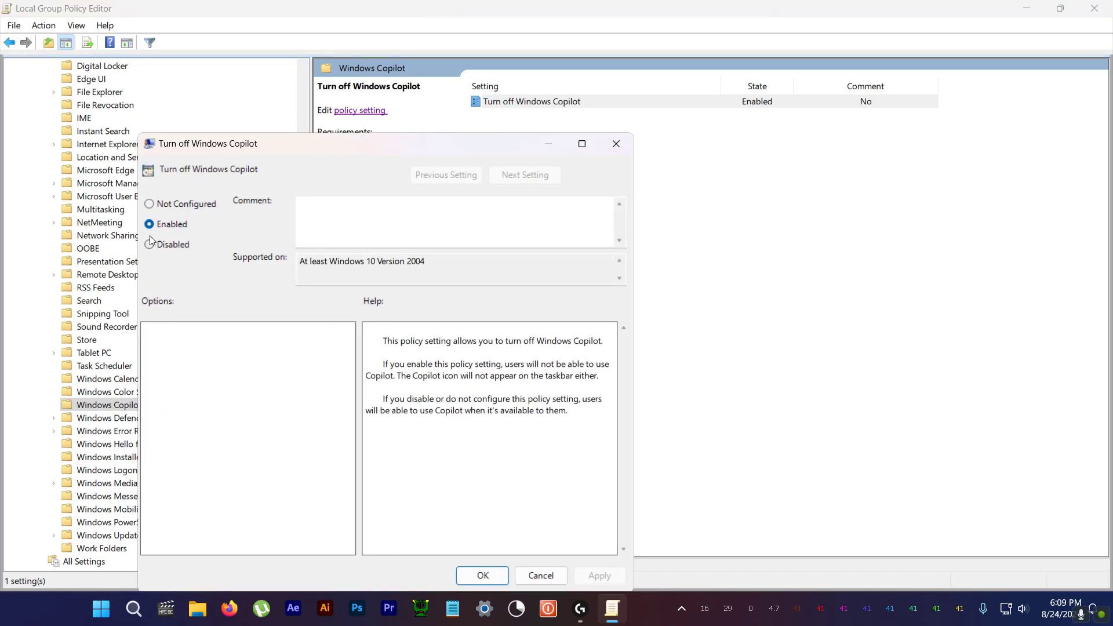
pyautogui.click(149, 203)
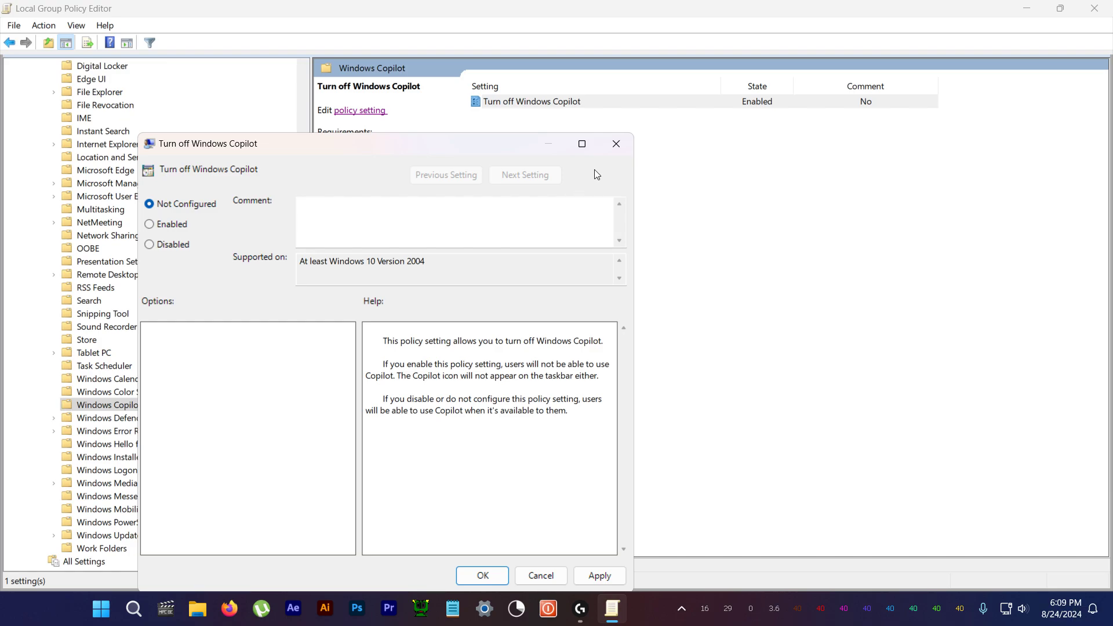
pyautogui.moveTo(355, 142); pyautogui.dragTo(475, 113)
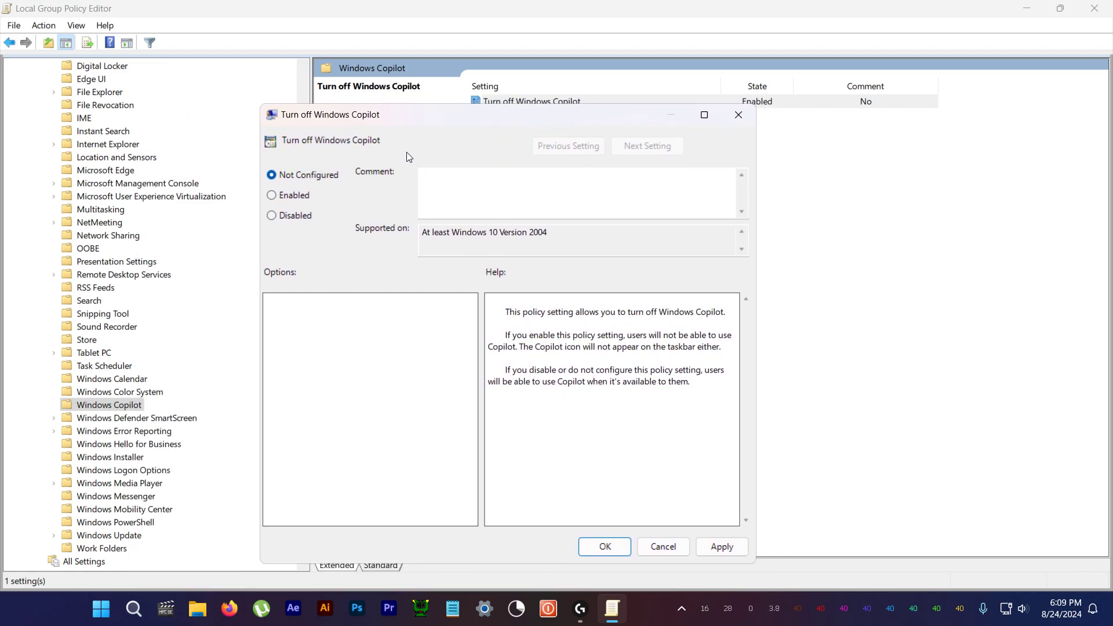
pyautogui.moveTo(806, 111)
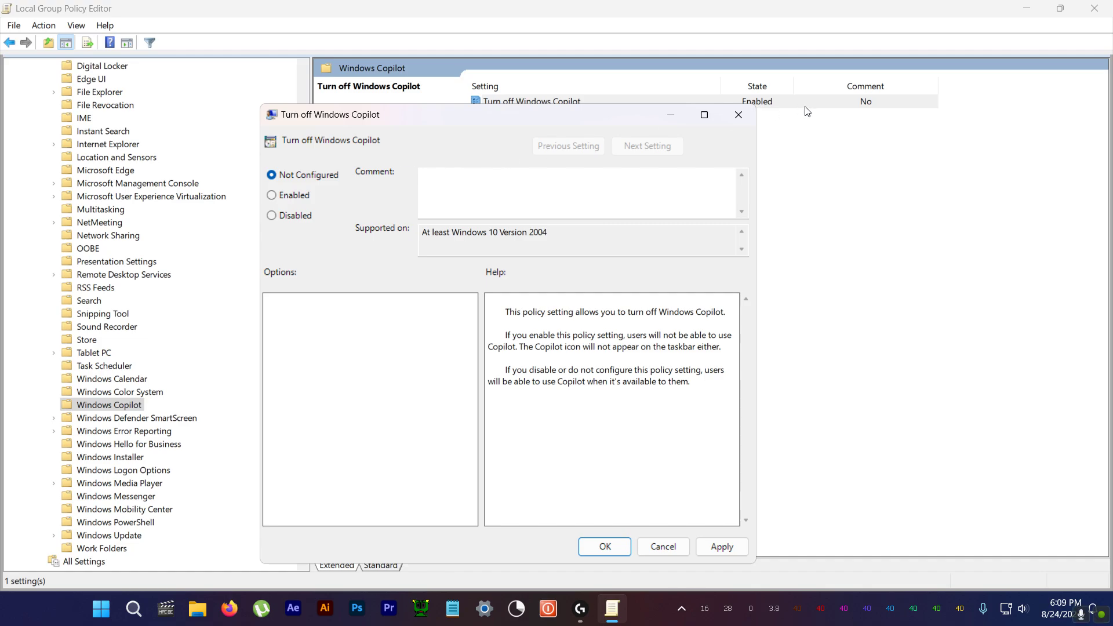
pyautogui.moveTo(738, 115)
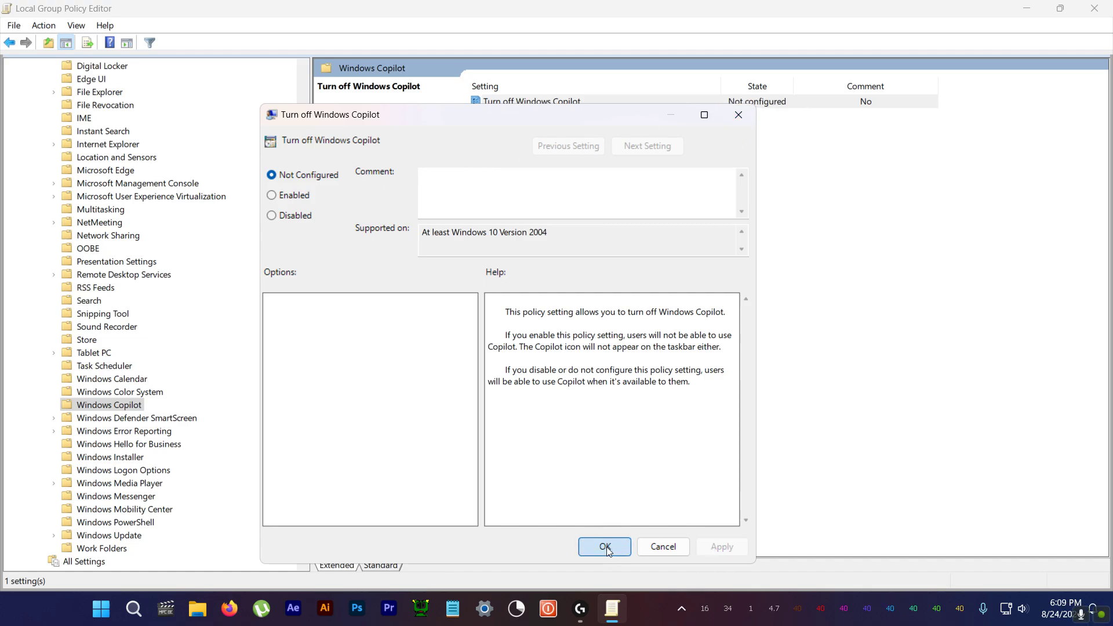
pyautogui.click(603, 546)
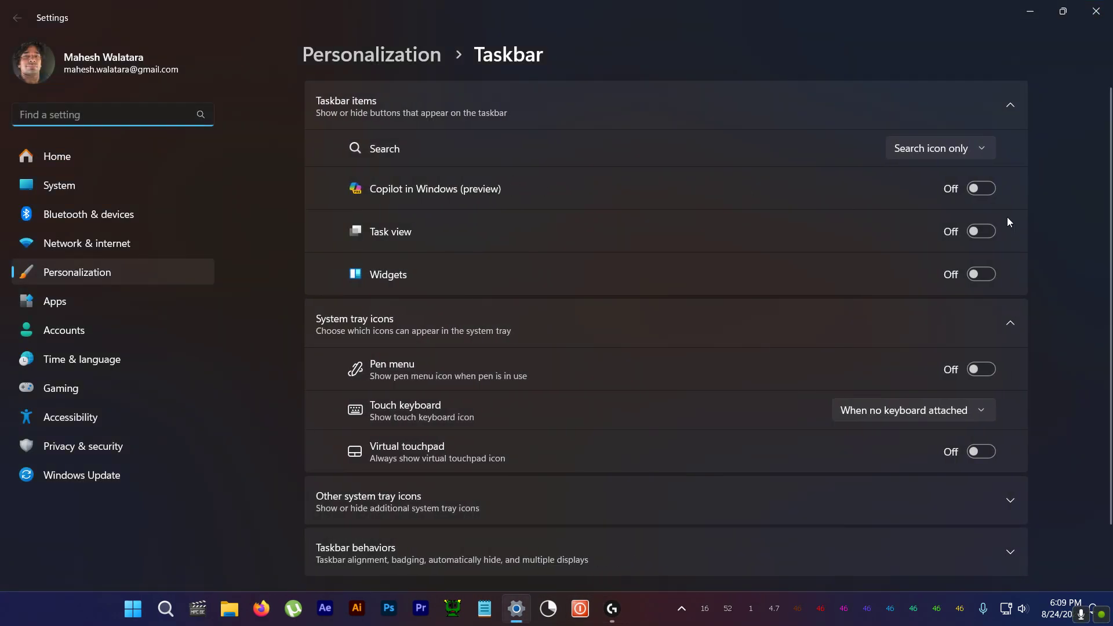
# Close the Taskbar settings window to return to the desktop
pyautogui.click(980, 188)
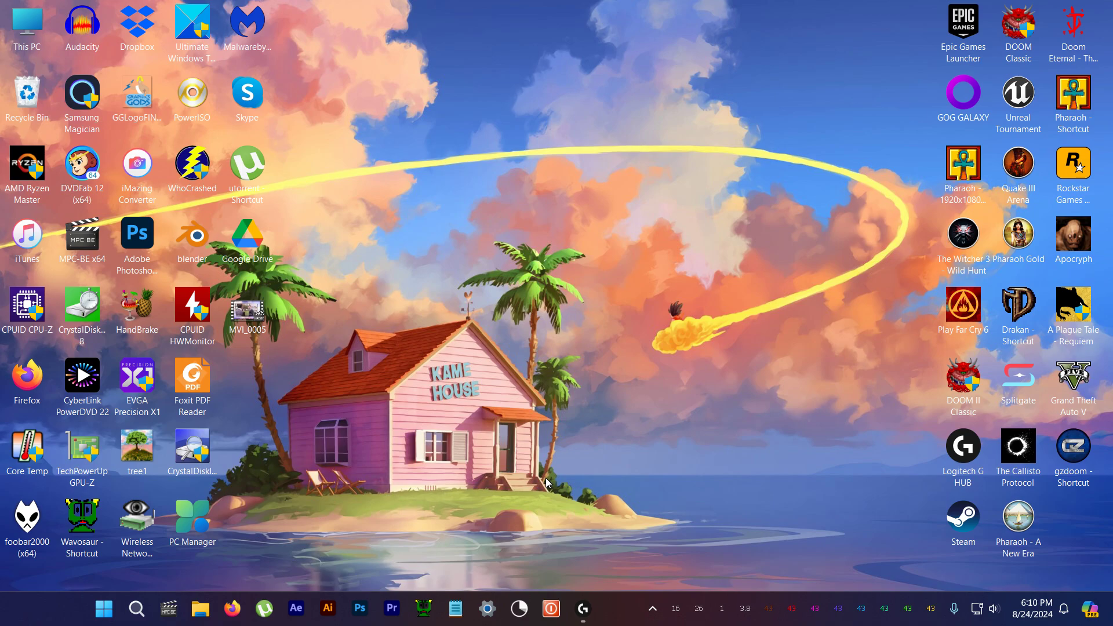
pyautogui.moveTo(493, 543)
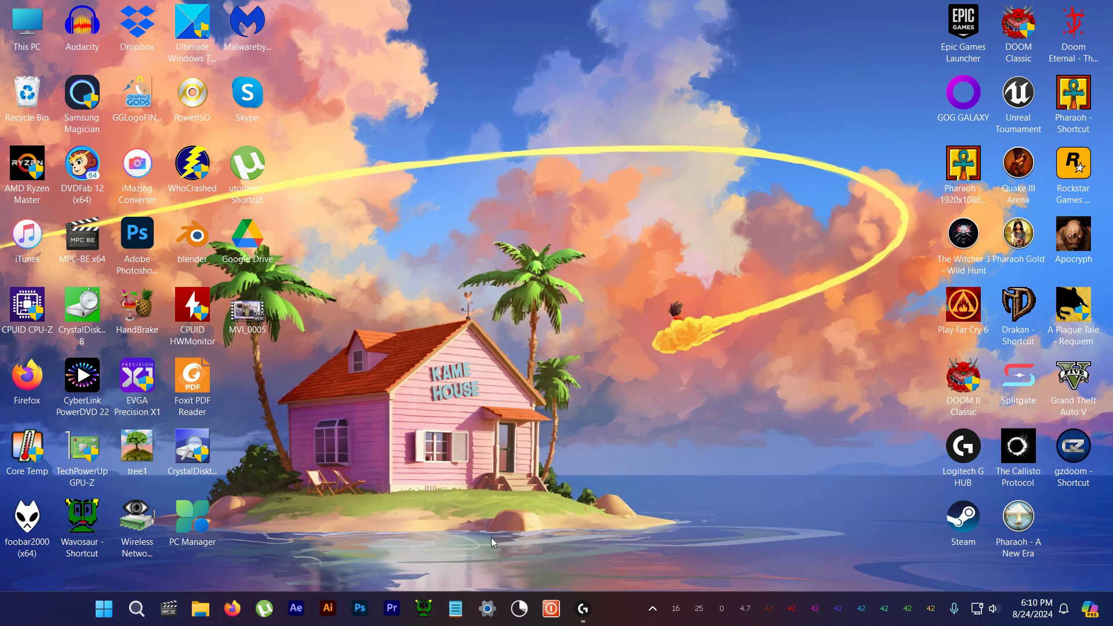